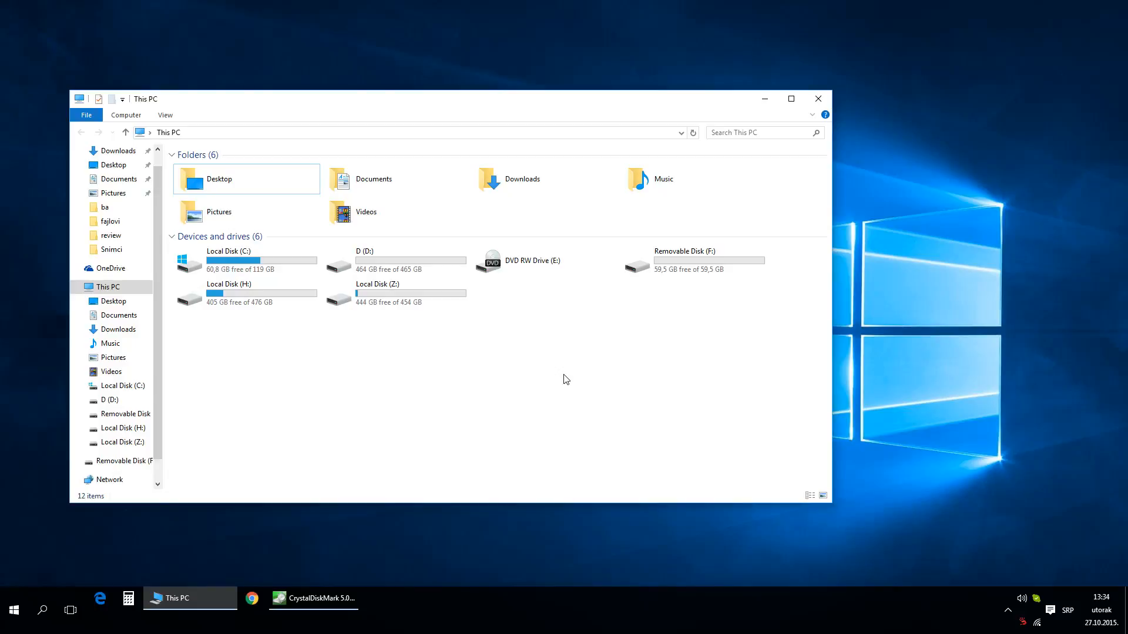
Run all four CrystalDiskMark tests on drive F: (about 20.9 MB/s sequential read, 19.5 write)
{"action": "left_click", "coordinate": [683, 260]}
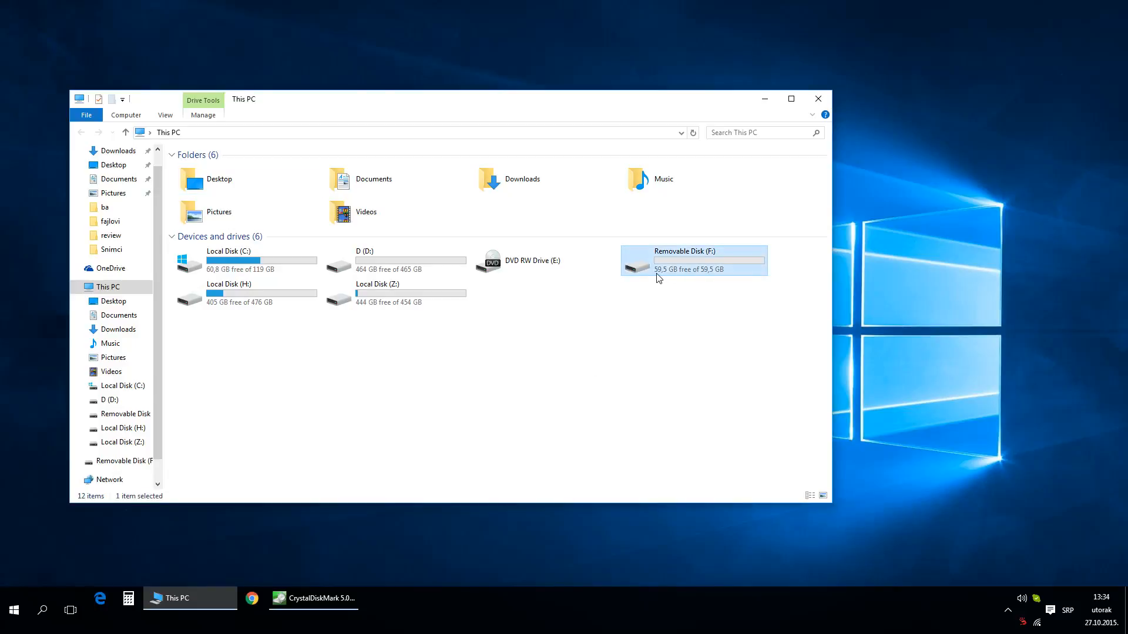
{"action": "mouse_move", "coordinate": [701, 278]}
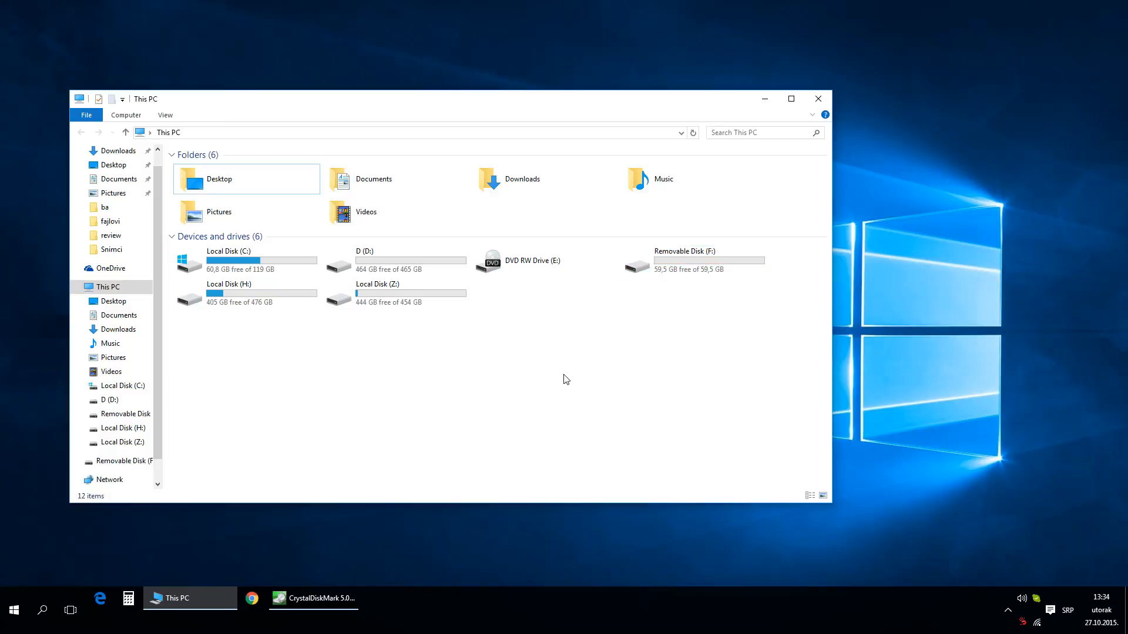
{"action": "mouse_move", "coordinate": [675, 331]}
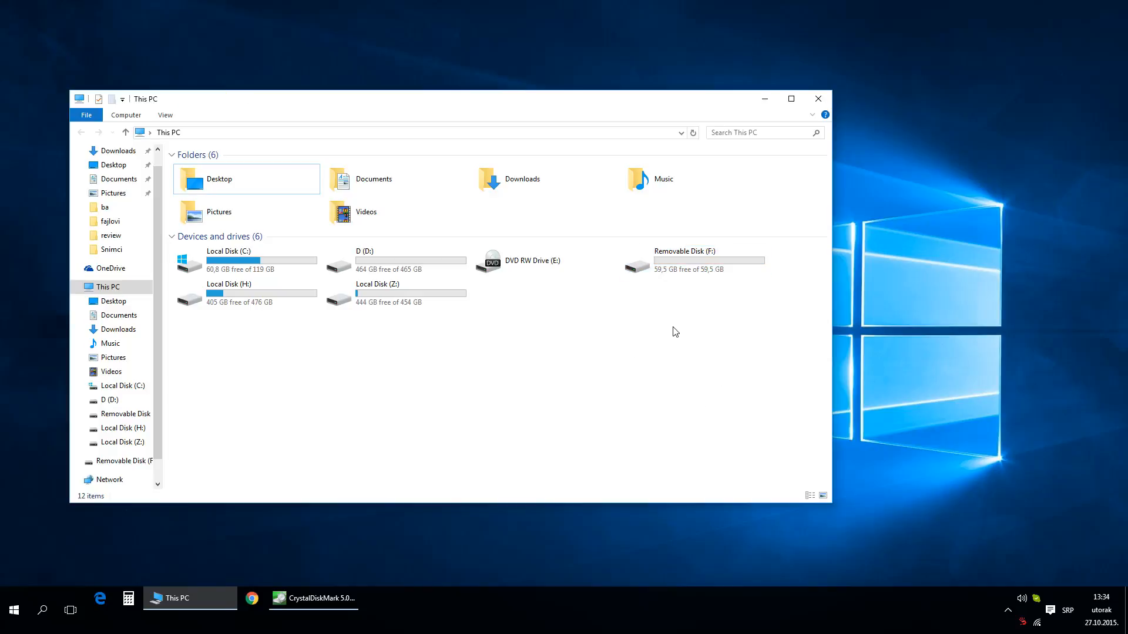
{"action": "left_click", "coordinate": [684, 260]}
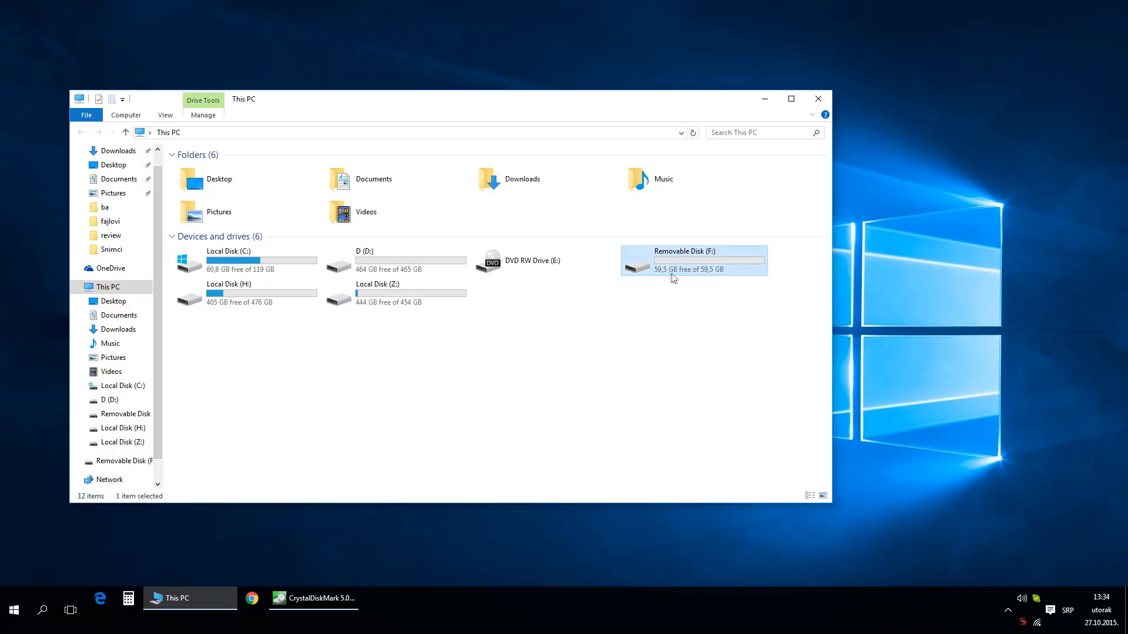
{"action": "mouse_move", "coordinate": [692, 260]}
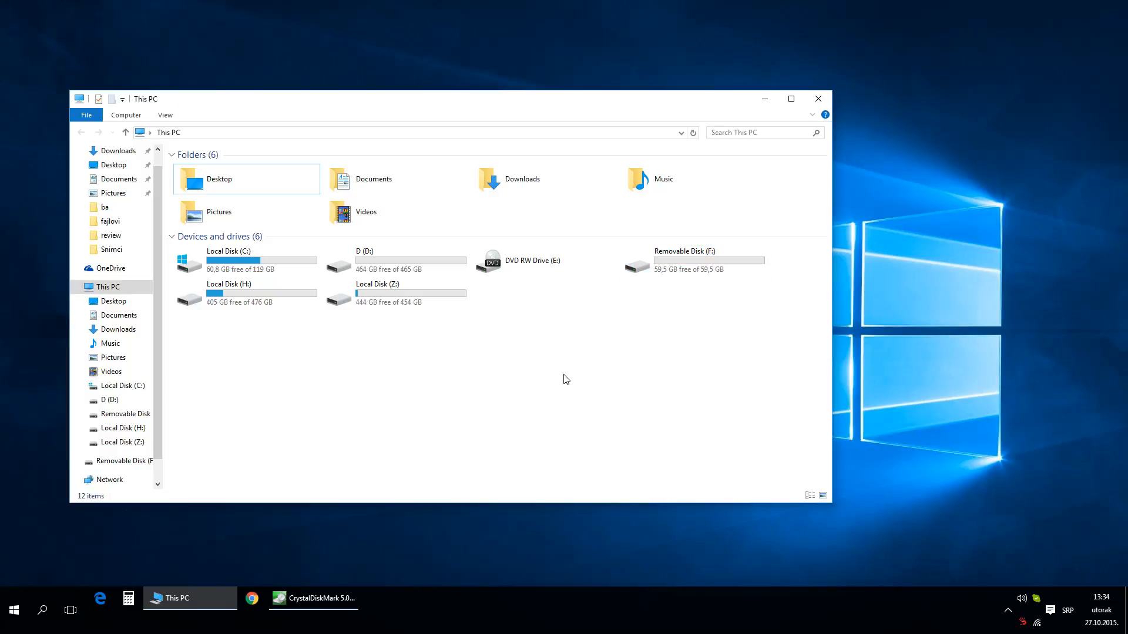
{"action": "left_click", "coordinate": [691, 260]}
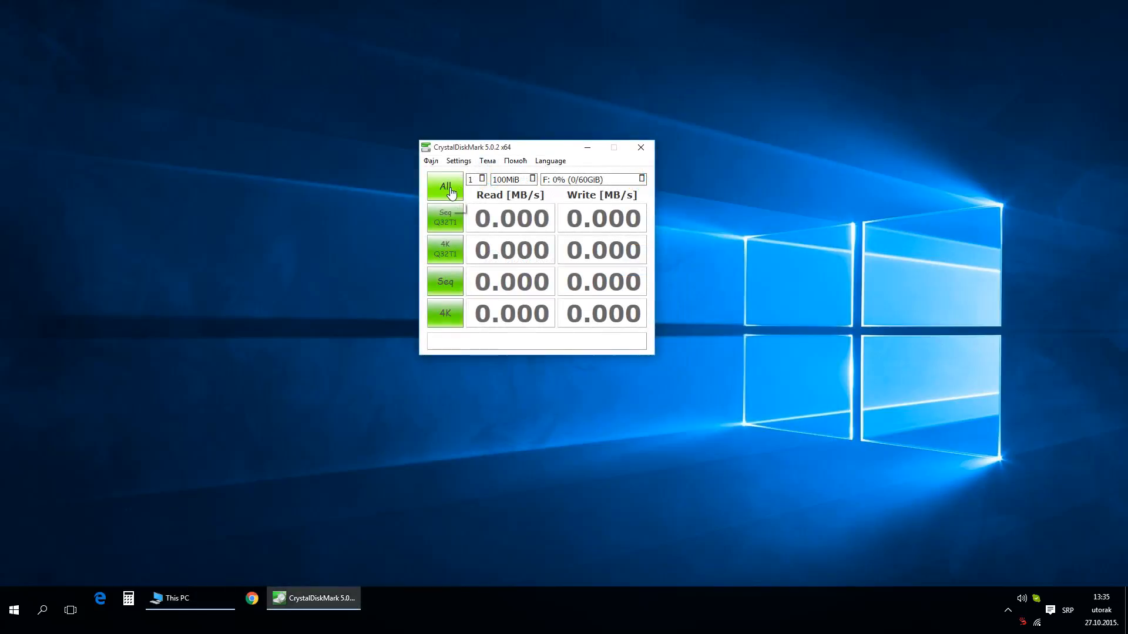
{"action": "left_click", "coordinate": [445, 186]}
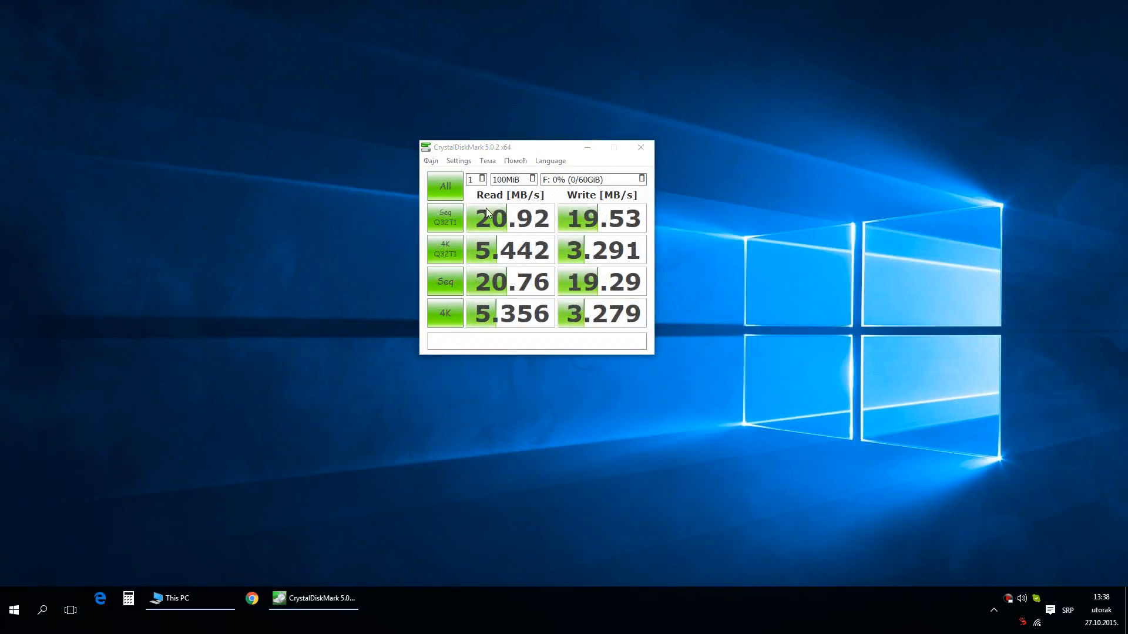
{"action": "mouse_move", "coordinate": [608, 214]}
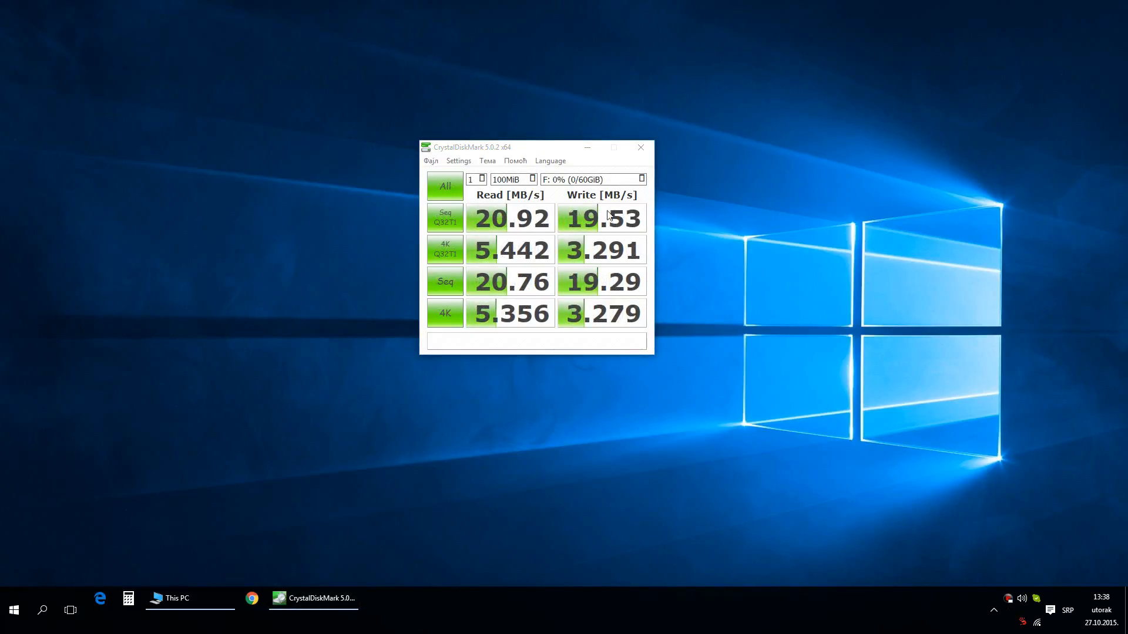